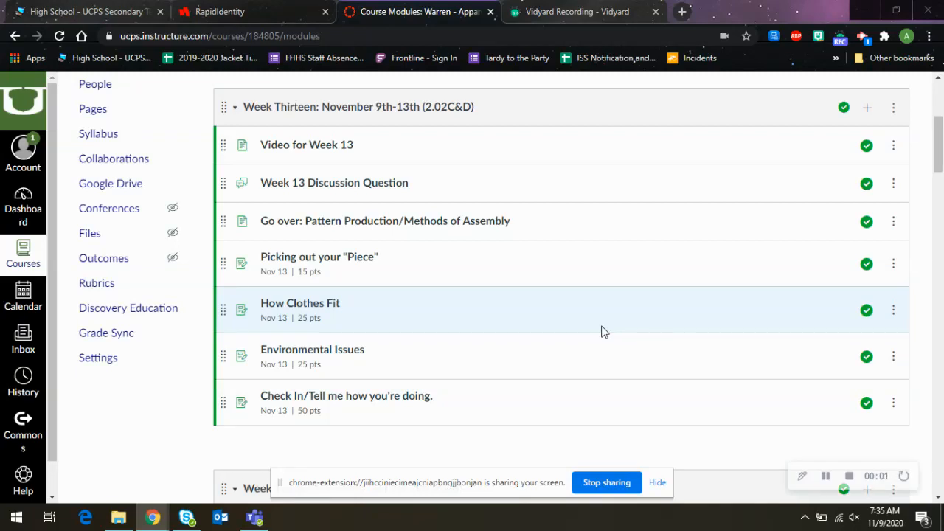
Step: Open the Week 13 Discussion Question and read its check-in prompt about class progress
click(334, 183)
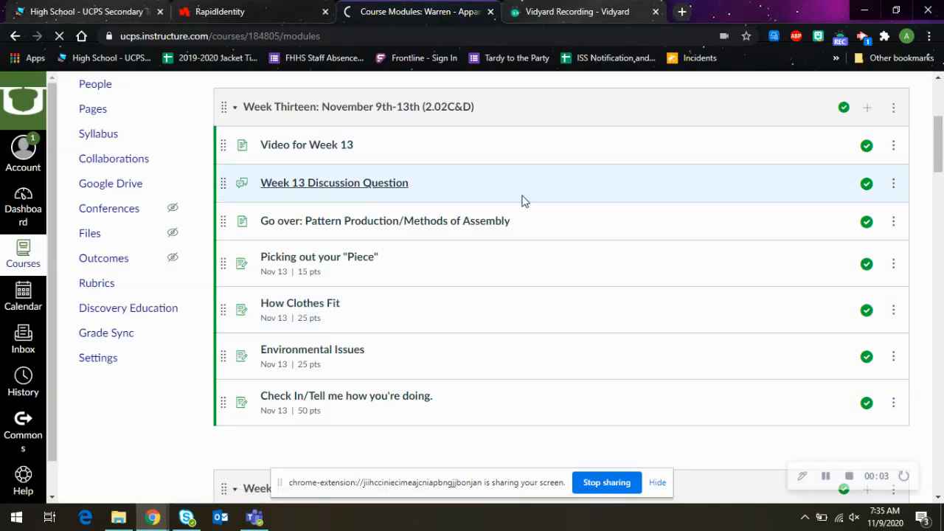
click(333, 183)
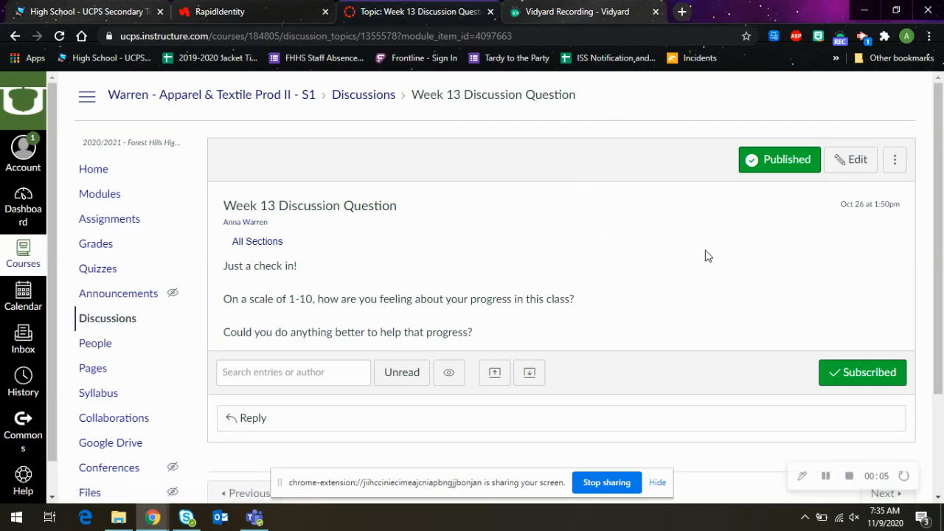
scroll(down, 3)
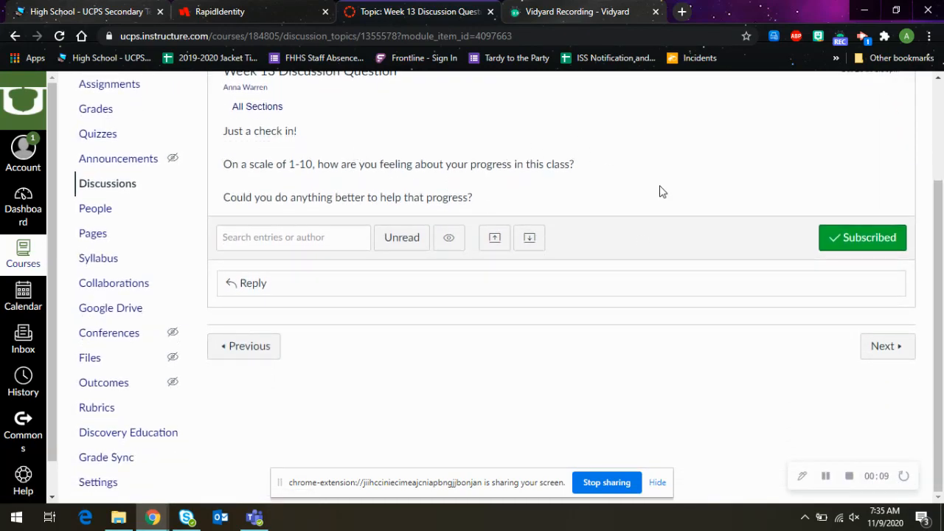
mouse_move(882, 345)
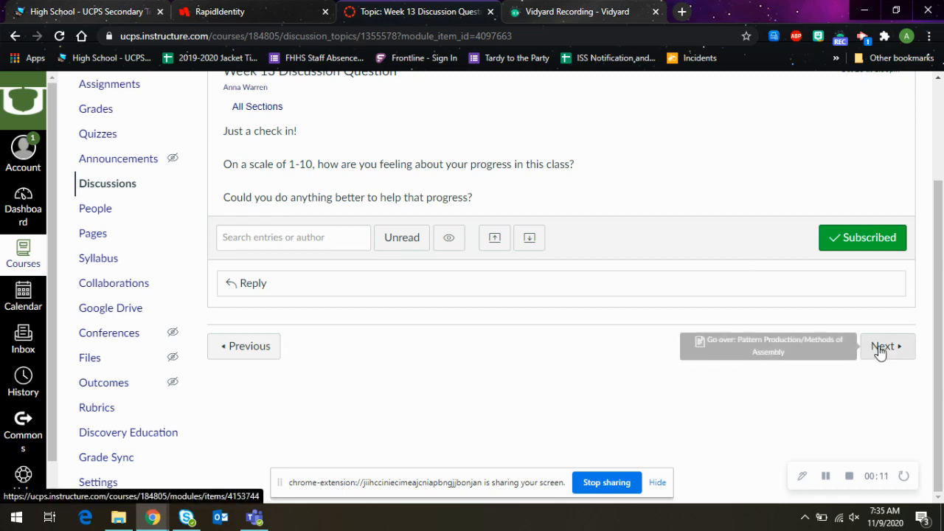
Step: Move to the Pattern Production/Methods of Assembly page and view its apparel manufacturing presentation
click(888, 345)
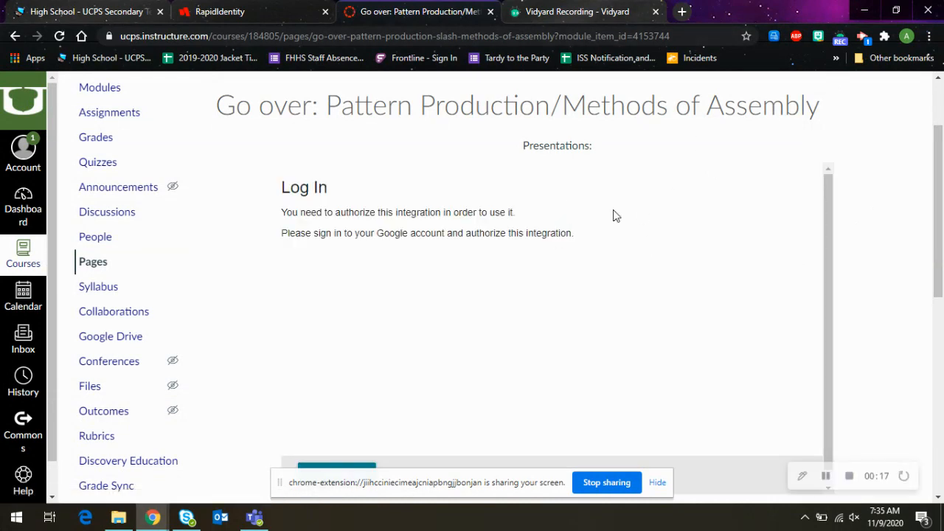
scroll(down, 3)
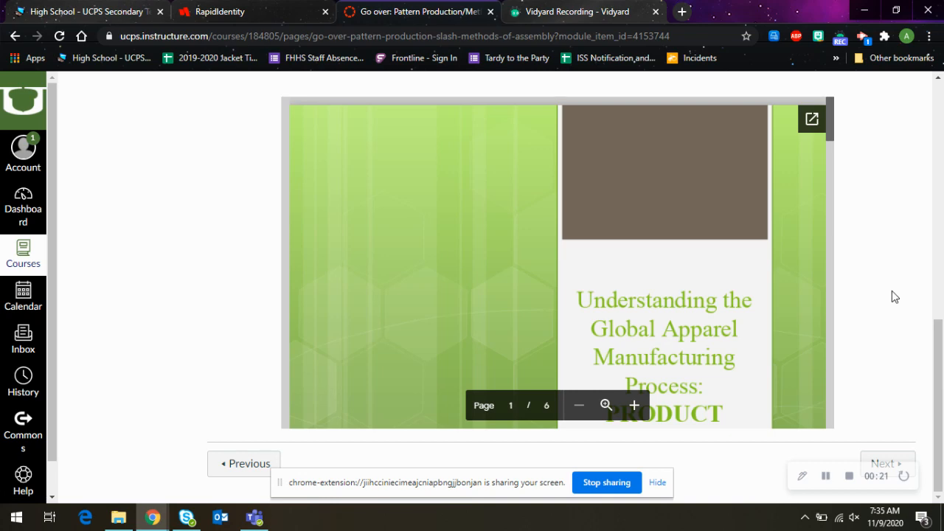
click(888, 464)
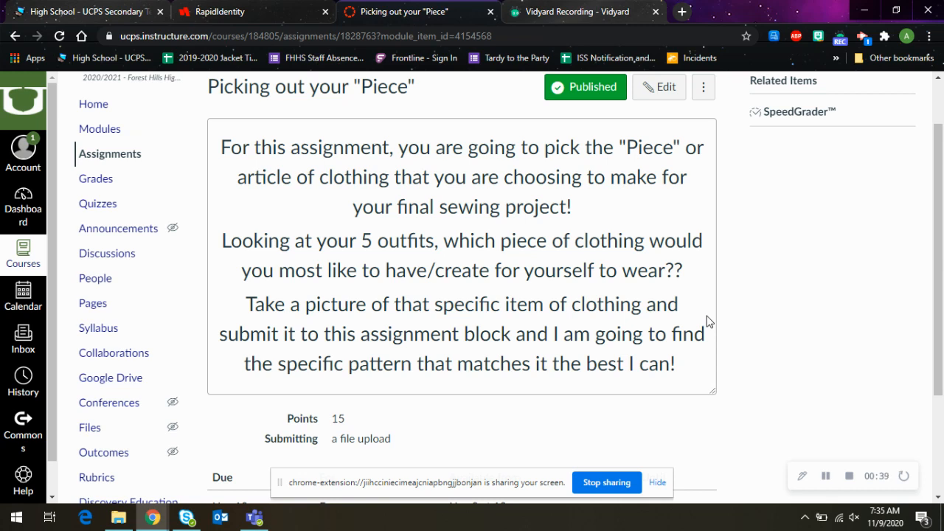
mouse_move(583, 234)
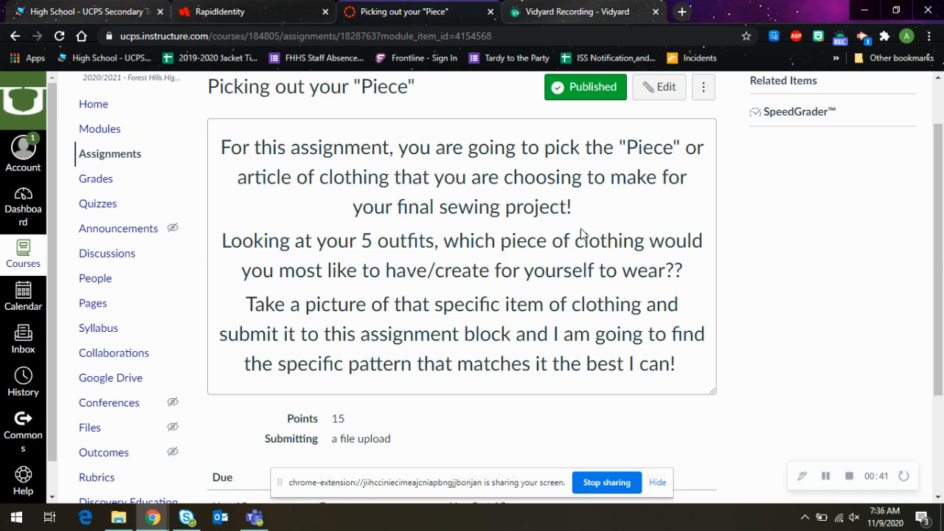
Step: Review the Picking out your "Piece" details (15 points, file upload, due Nov 13) and continue
scroll(down, 3)
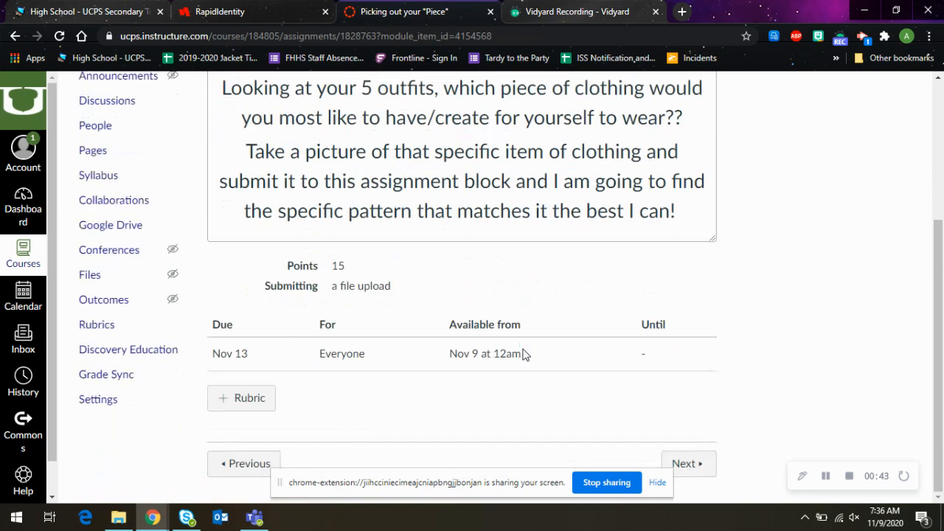
click(688, 464)
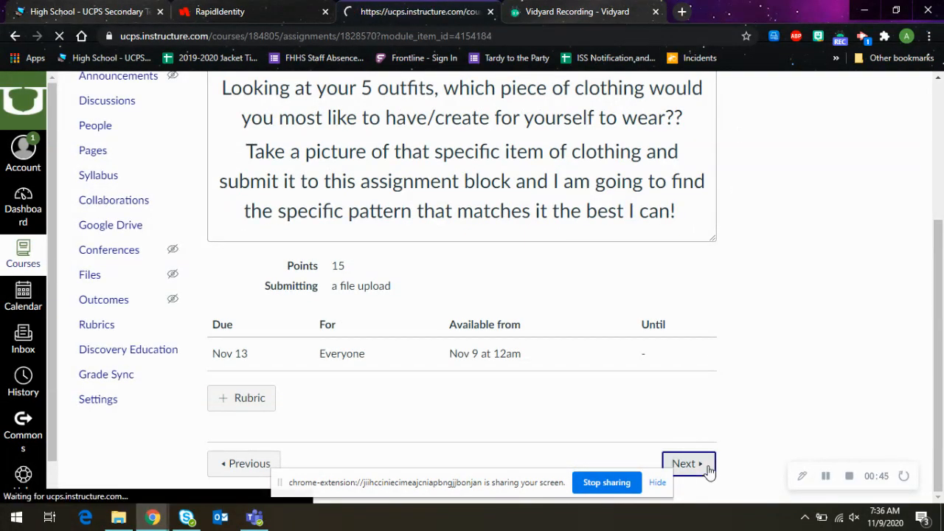
Step: Read through the How Clothes Fit article down to its 25 points and Nov 13 due date
click(688, 463)
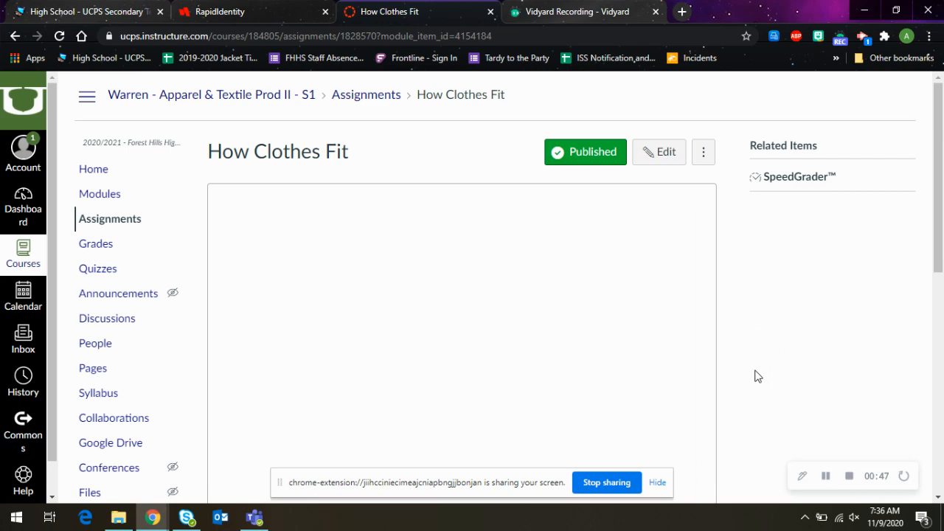
scroll(down, 3)
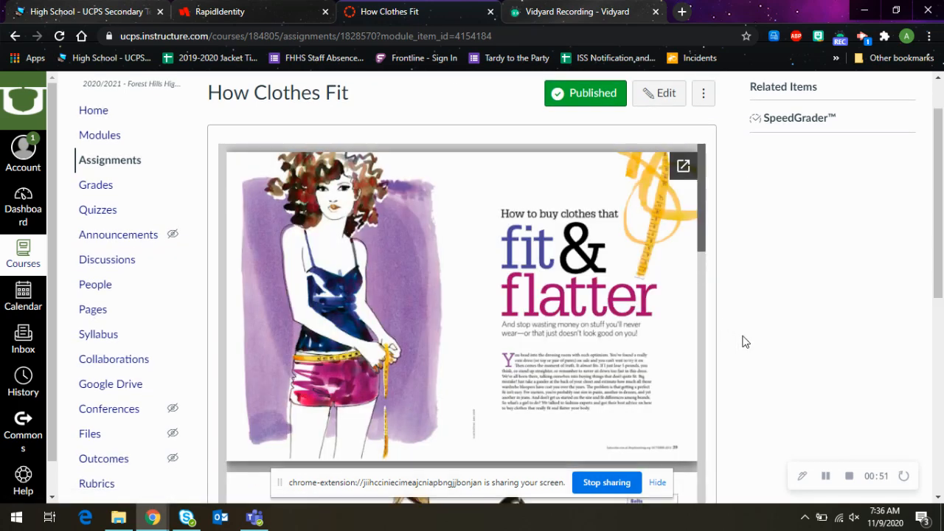
scroll(down, 3)
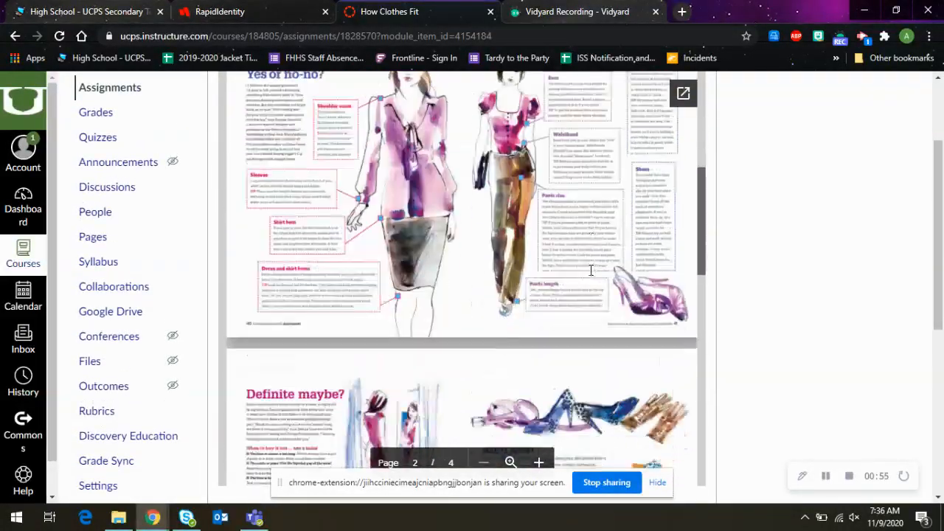
scroll(down, 3)
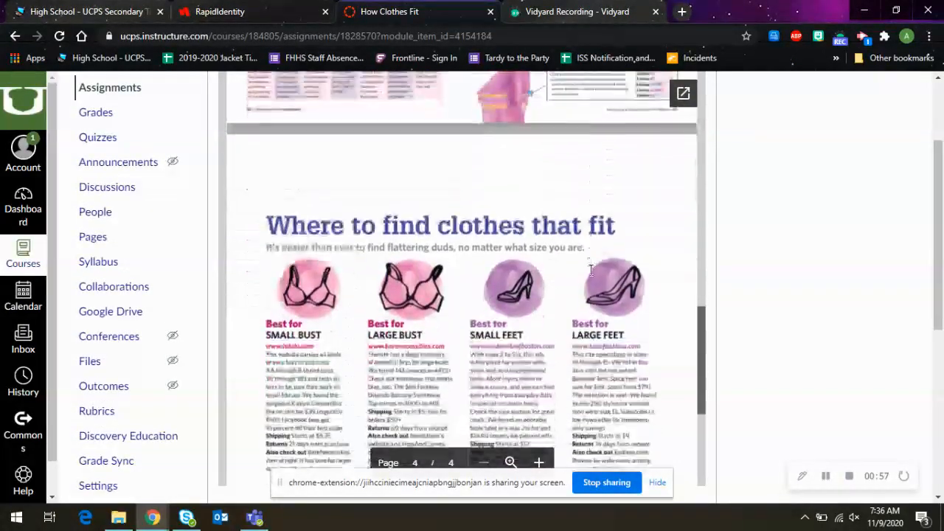
scroll(down, 3)
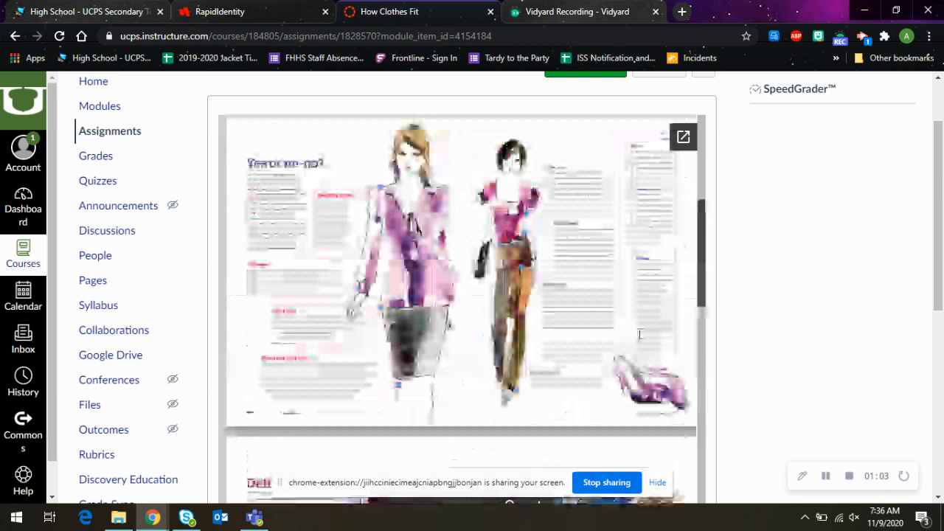
scroll(down, 3)
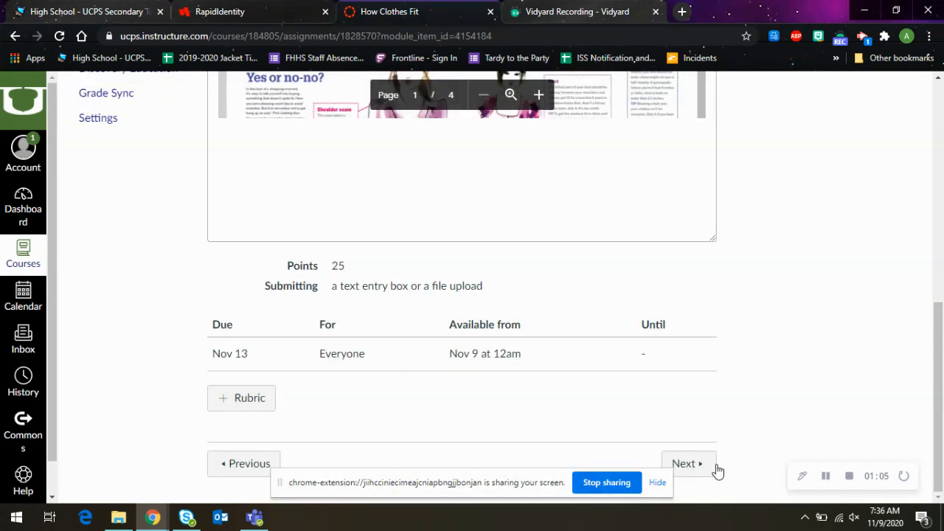
Step: Review the Environmental Issues presentation and solutions chart down to its 25 points, due Nov 13
click(688, 464)
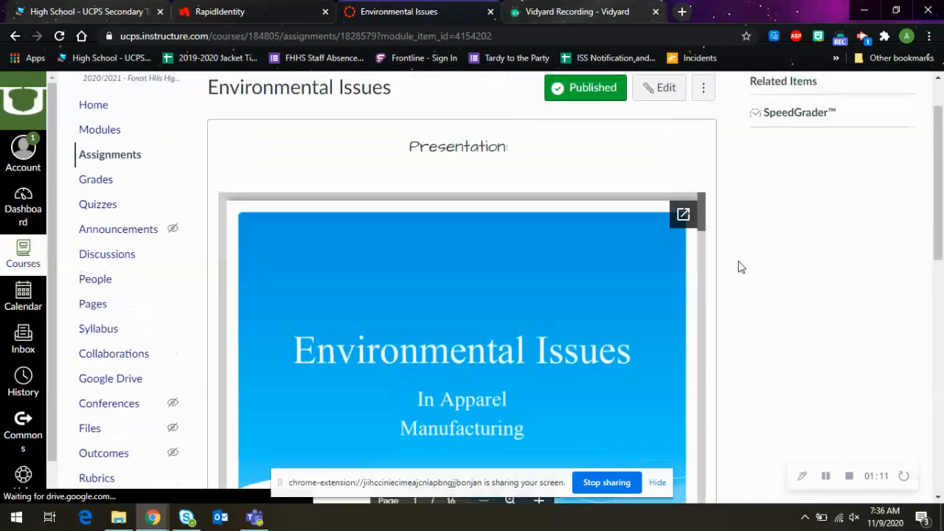
scroll(down, 3)
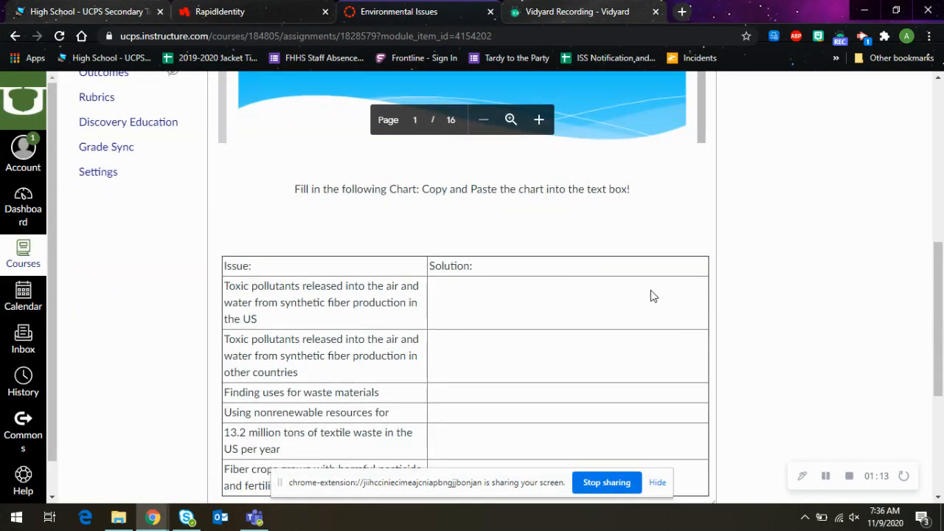
scroll(down, 3)
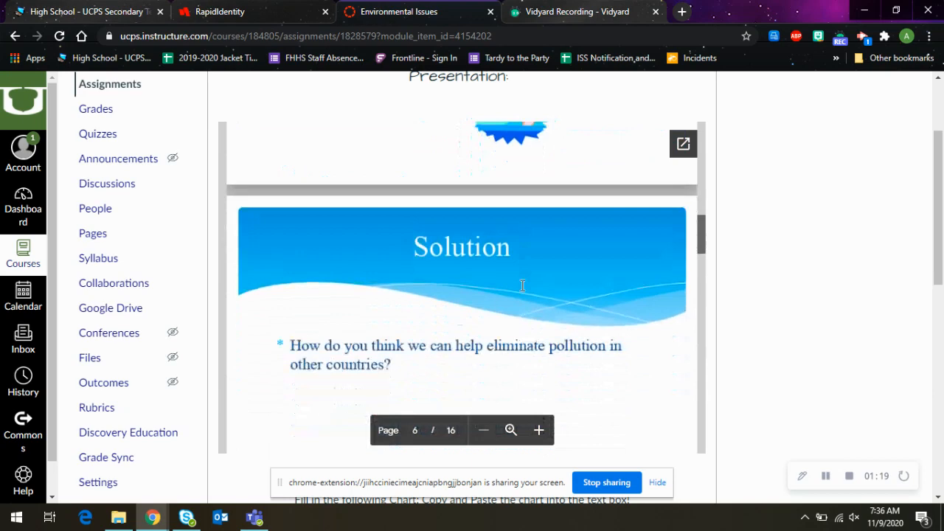
scroll(down, 3)
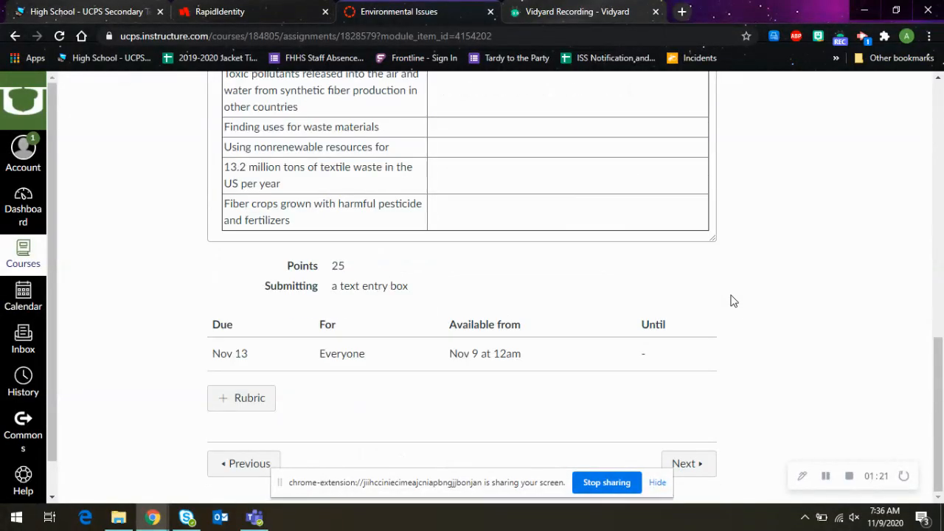
Step: Read the Check In guiding questions down to its 50 points, text entry, due Nov 13
click(685, 464)
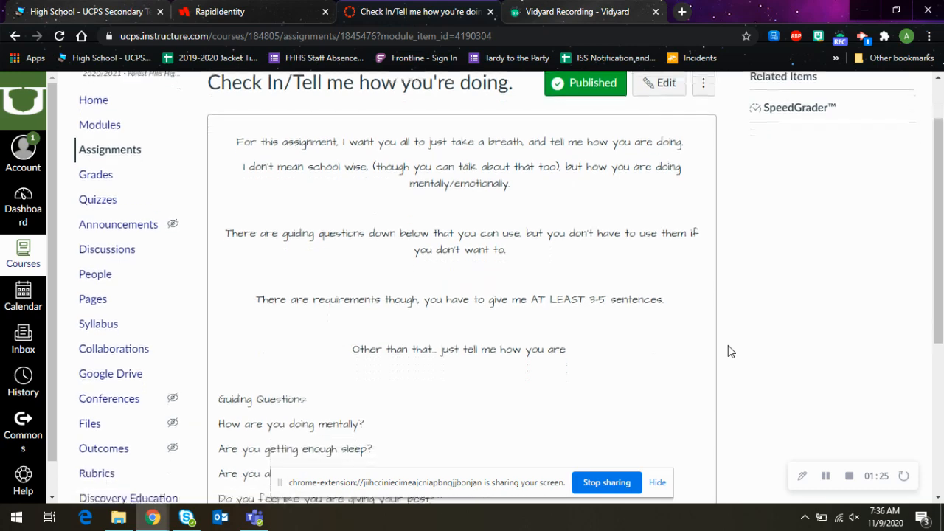
scroll(down, 3)
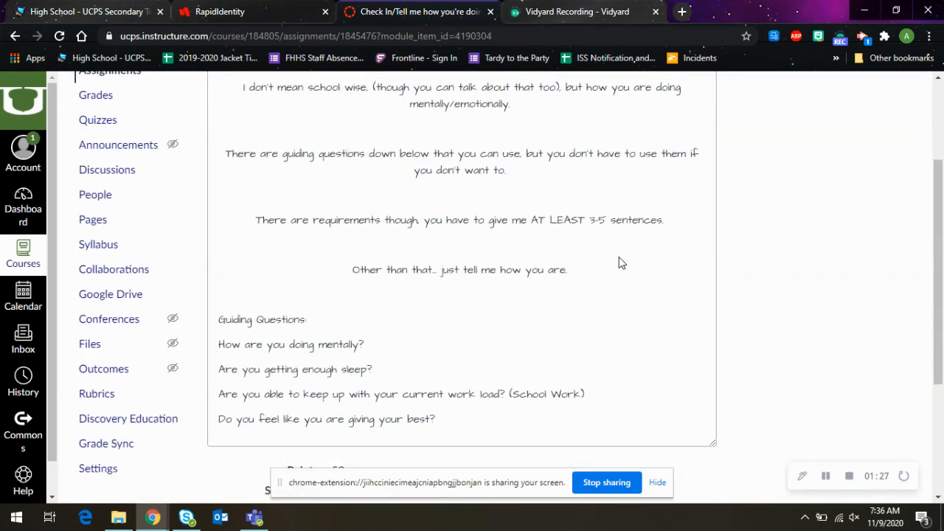
mouse_move(623, 322)
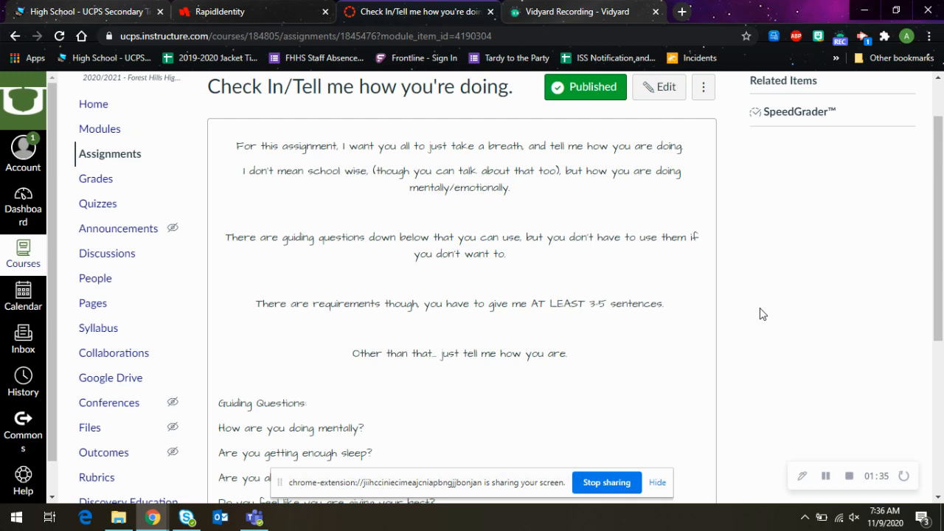
scroll(down, 3)
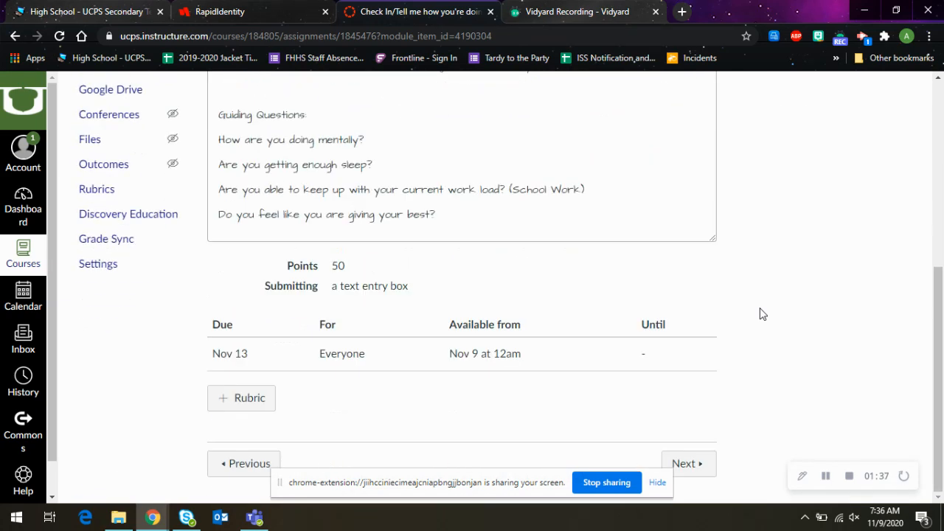